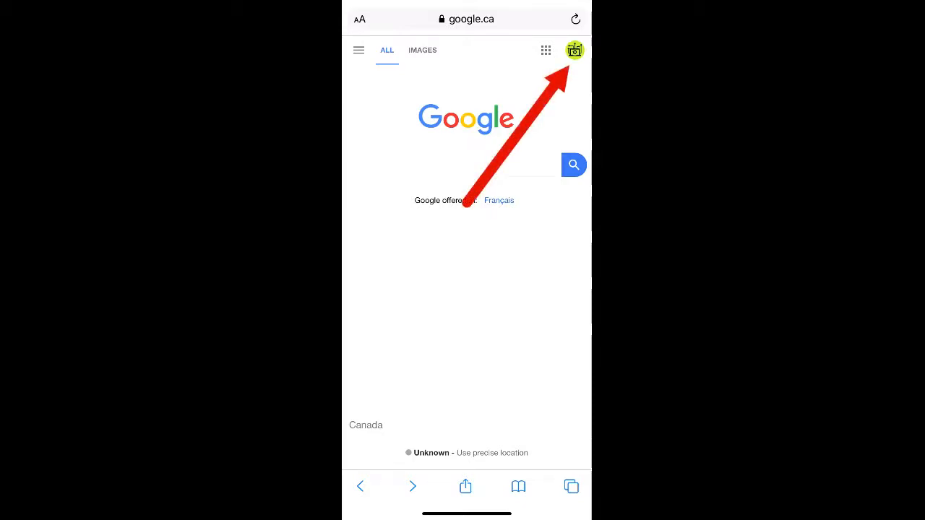
Open the Google Account management page from the account chooser.
left_click(574, 50)
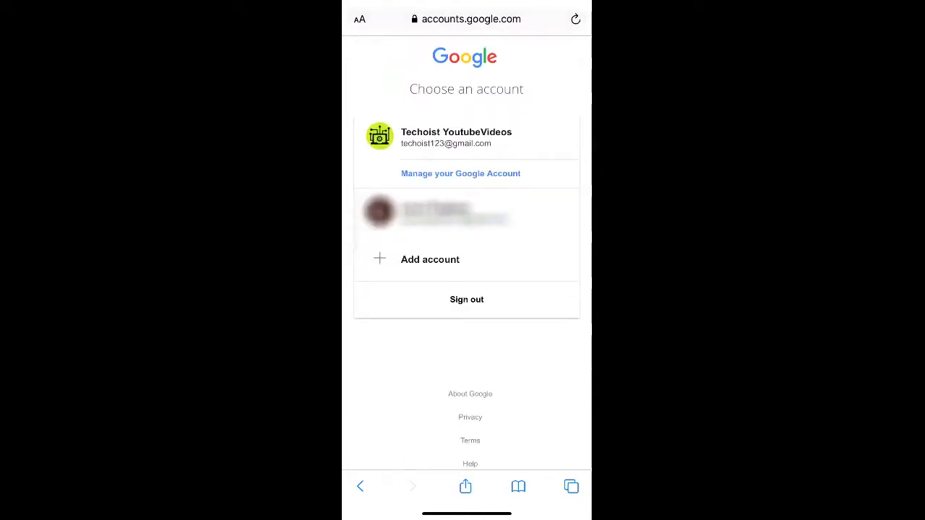
left_click(460, 173)
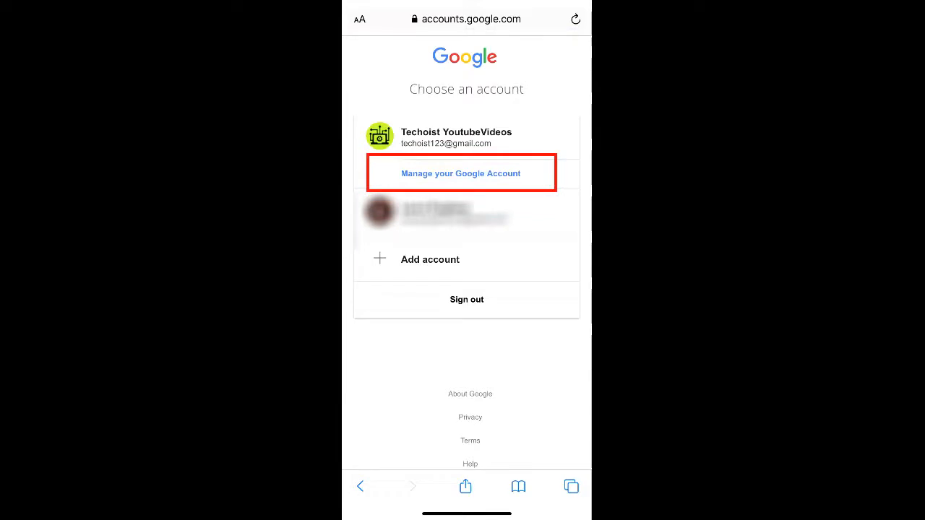
left_click(460, 174)
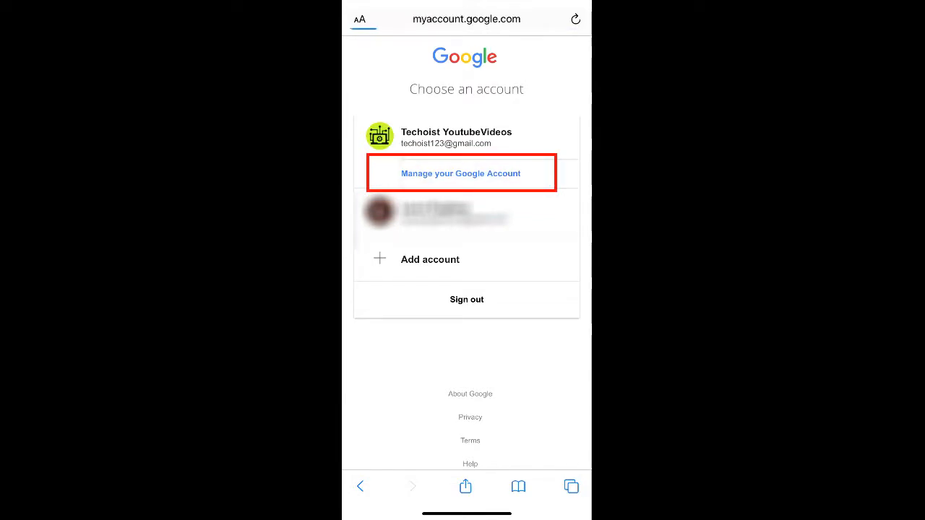
Open My Activity from the Data & personalization section's Activity and timeline area.
left_click(460, 174)
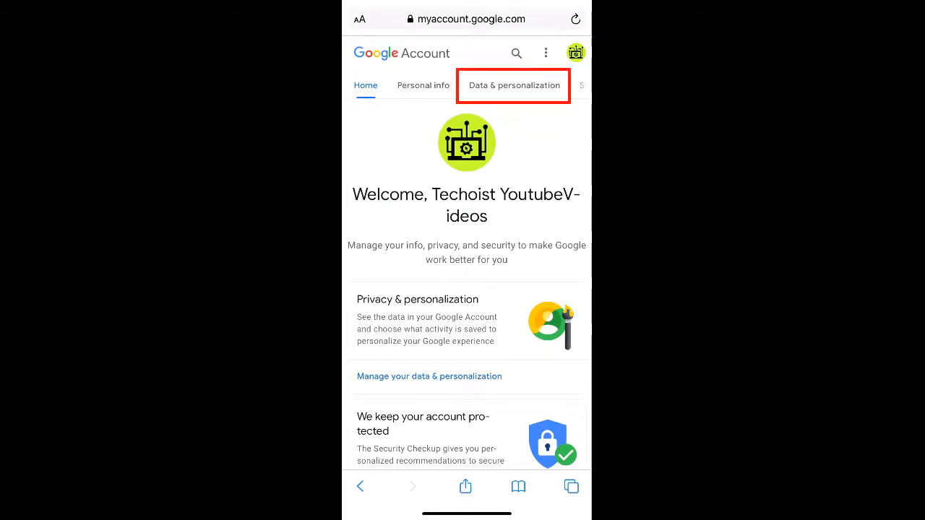
left_click(513, 85)
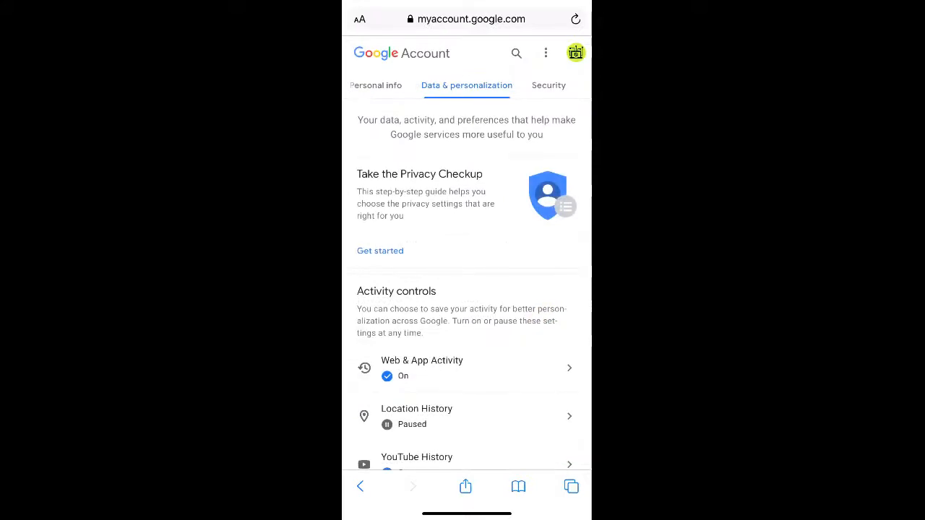
scroll("down", 3)
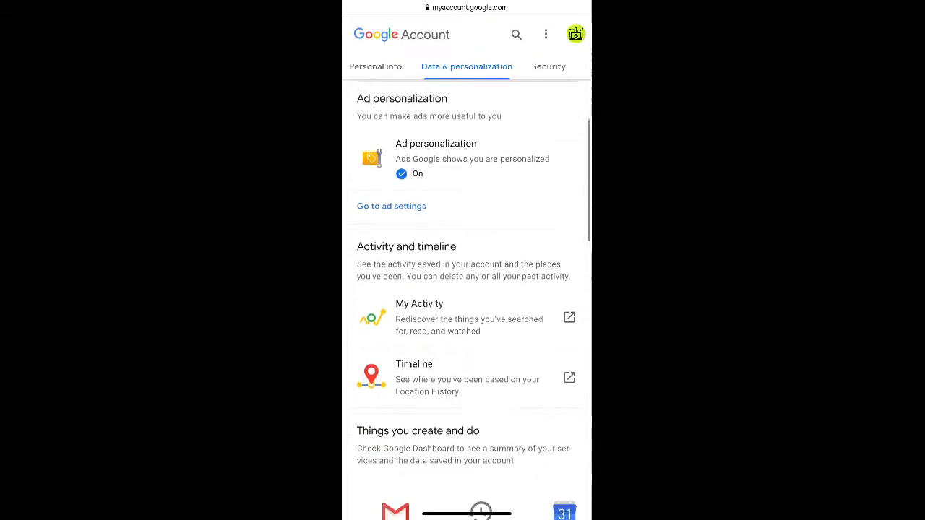
scroll("down", 3)
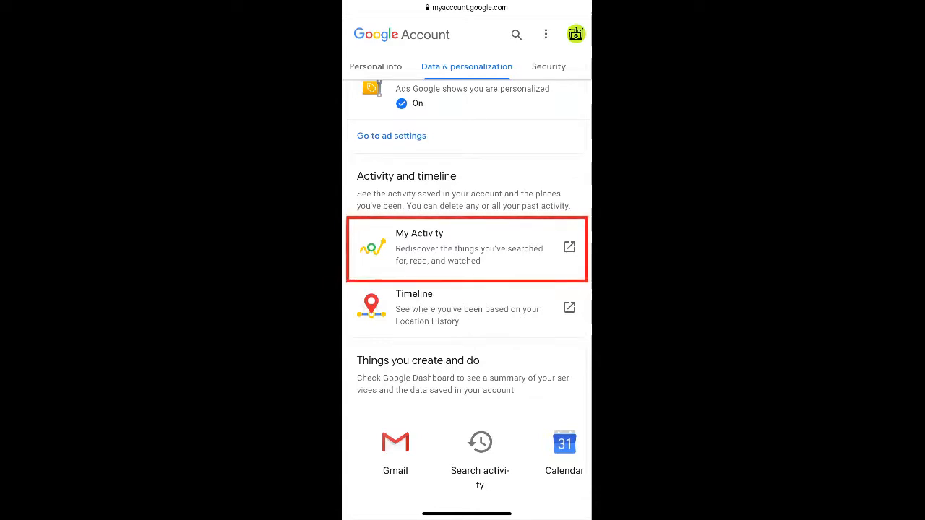
left_click(468, 247)
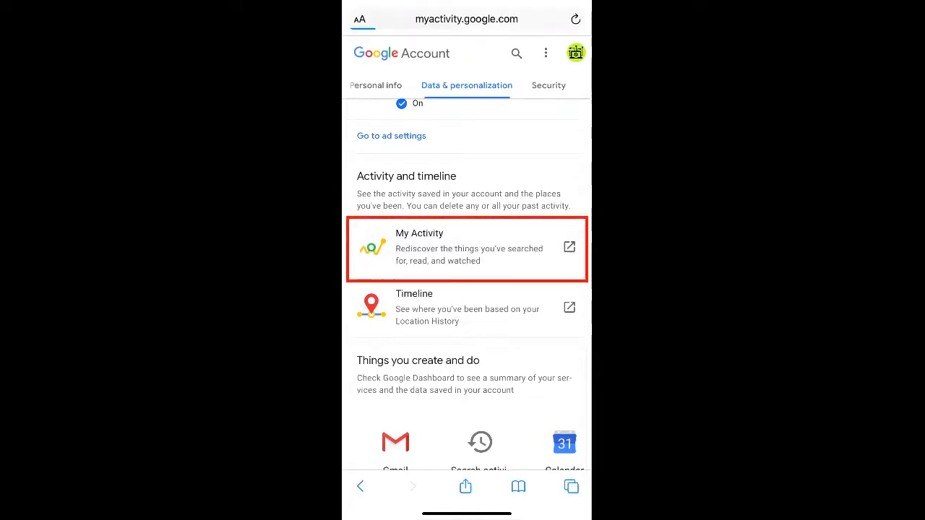
Review today's search history in My Activity and open the side navigation menu.
left_click(466, 246)
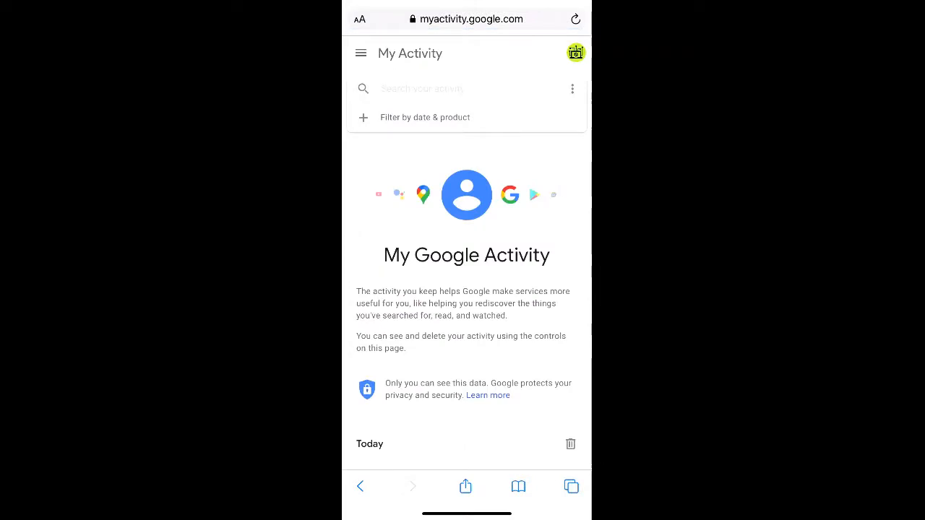
scroll("down", 3)
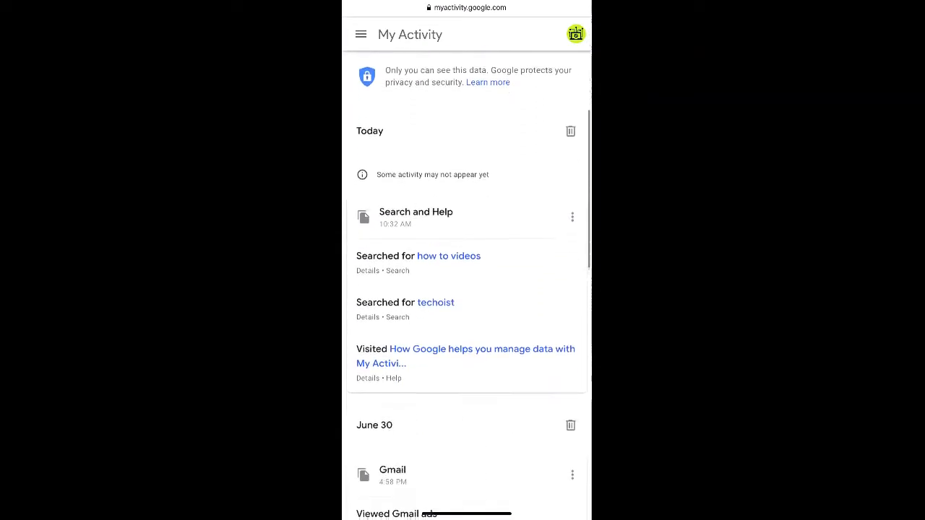
scroll("down", 3)
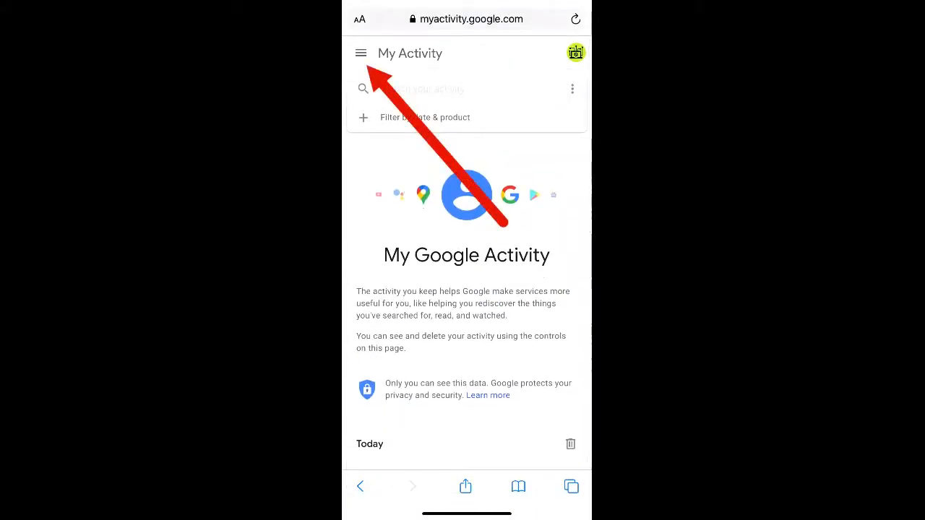
left_click(361, 53)
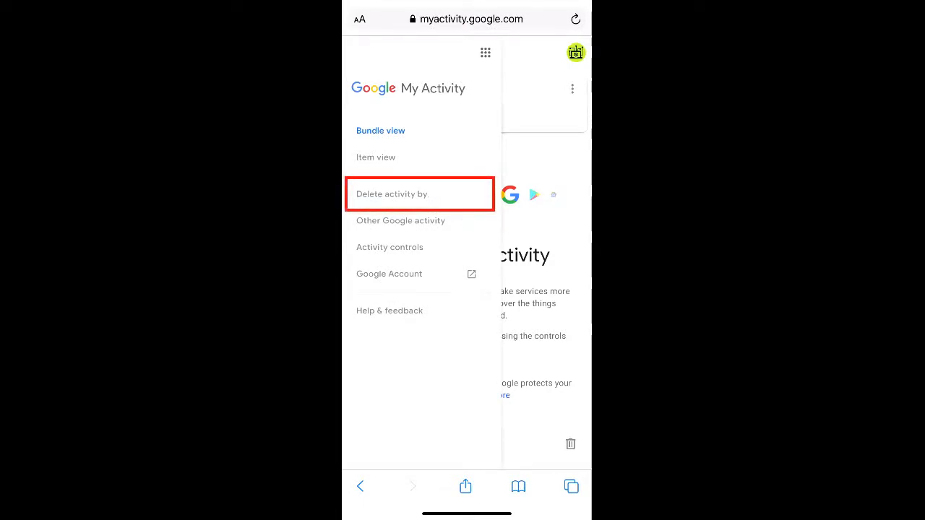
Choose 'Delete activity by' to reach the service list with Ads, Help, Search, YouTube selected.
left_click(392, 193)
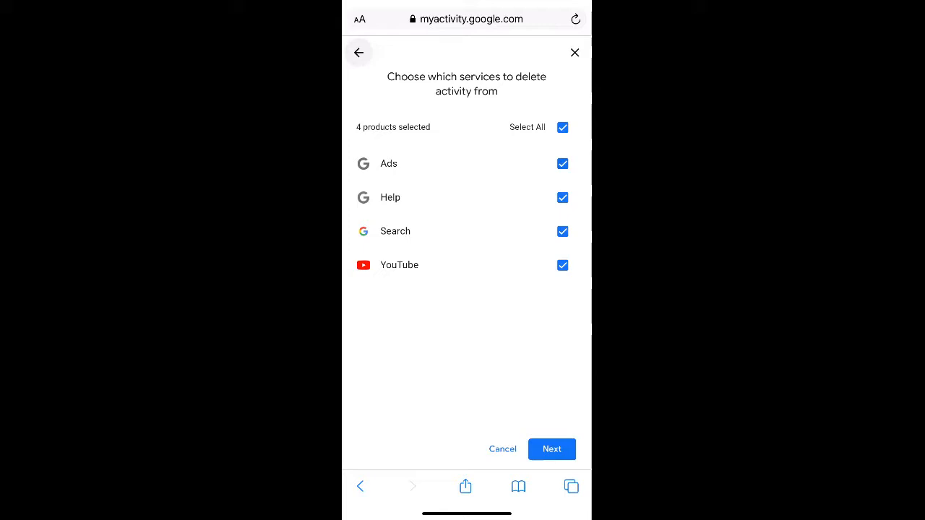
Deselect YouTube, Help and Ads, then permanently delete the Search activity.
left_click(562, 265)
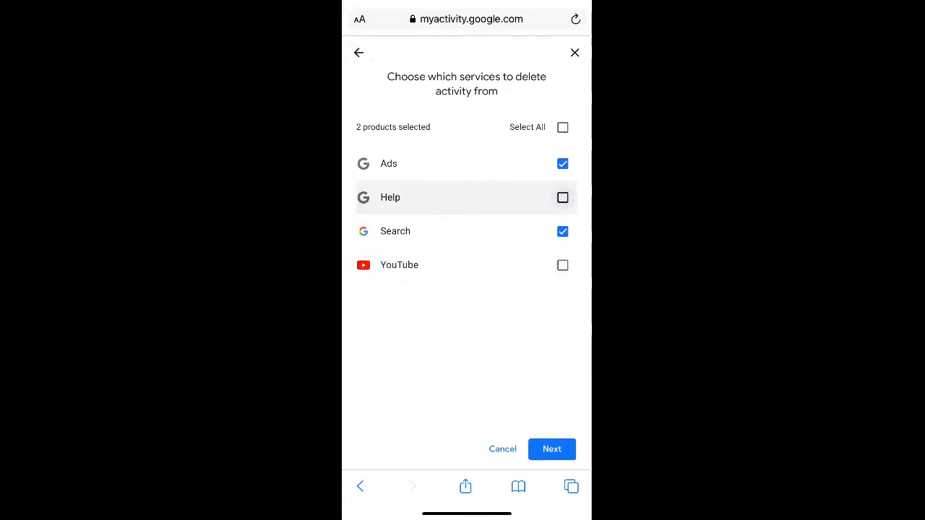
left_click(562, 163)
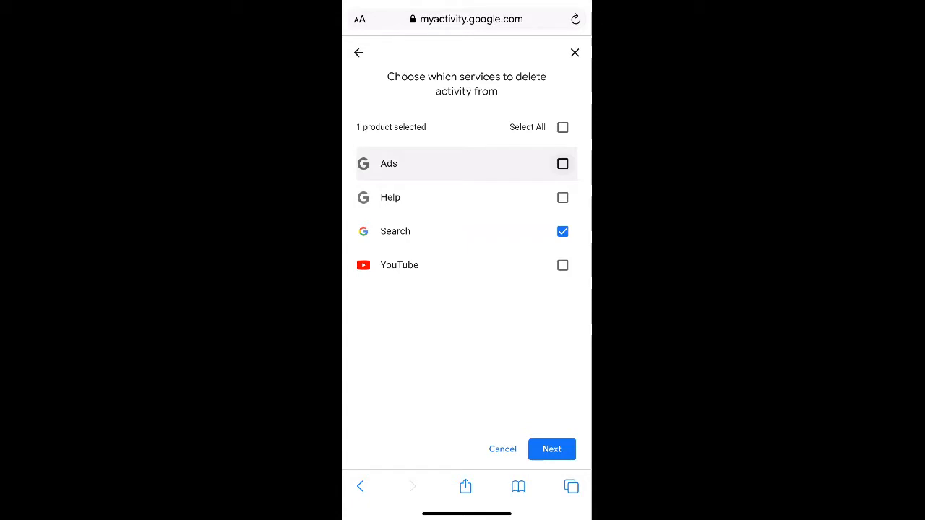
left_click(551, 449)
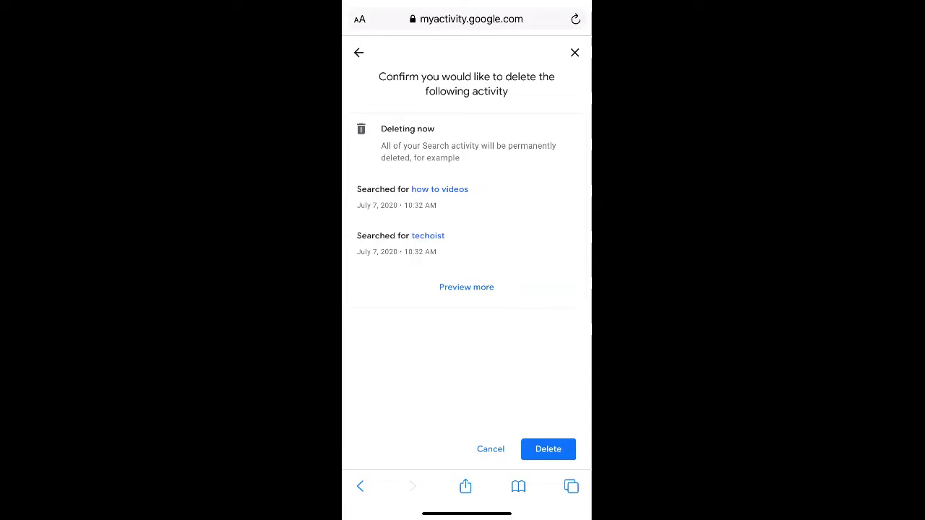
left_click(548, 448)
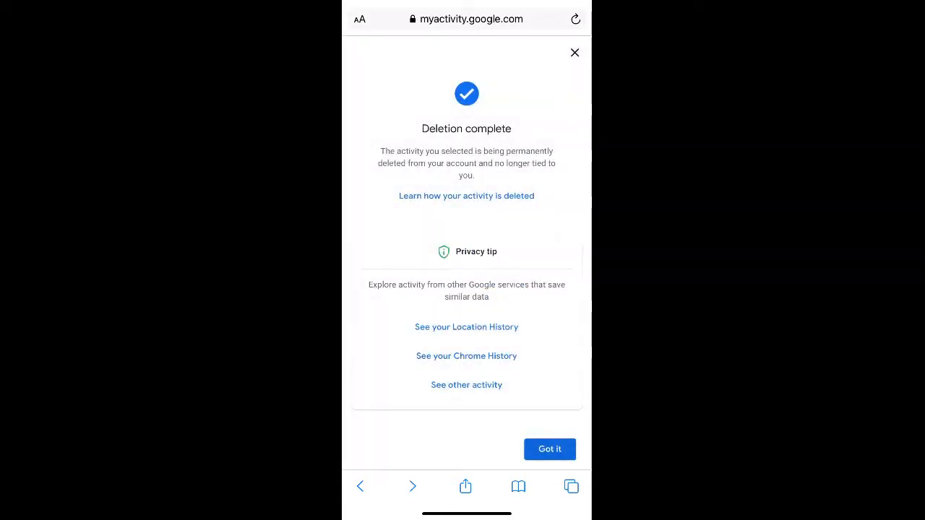